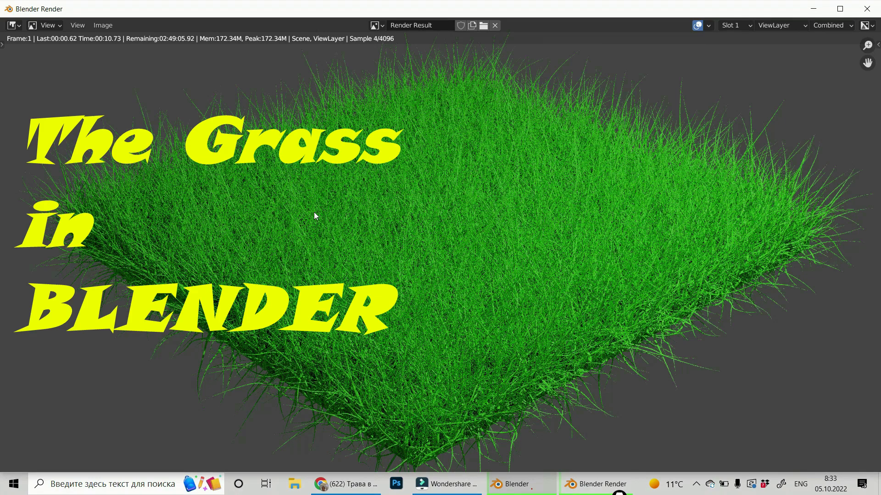
Step: Close the finished grass render window to return to the empty scene
click(553, 483)
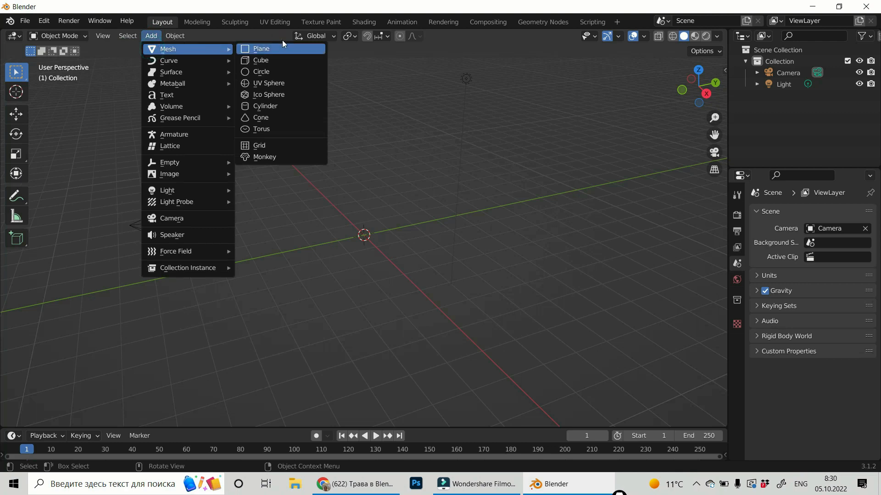
Step: Add a plane at the scene centre and scale it up about 2.4 times
click(261, 48)
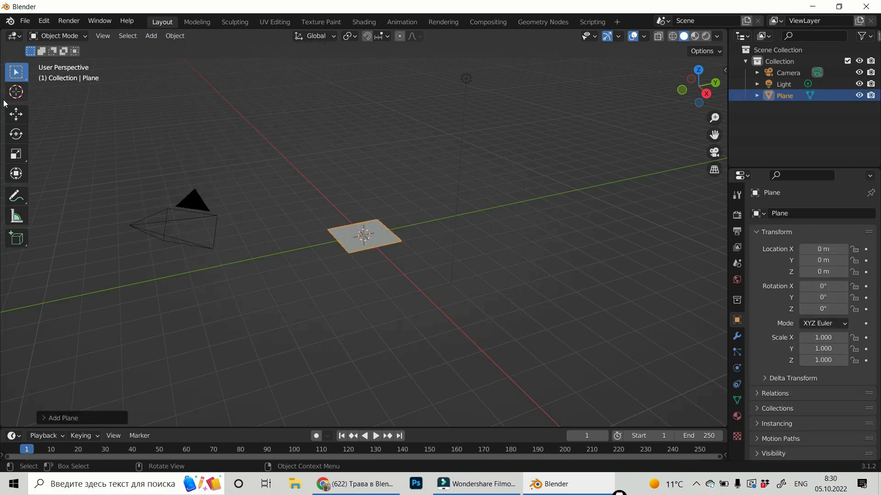
mouse_move(15, 155)
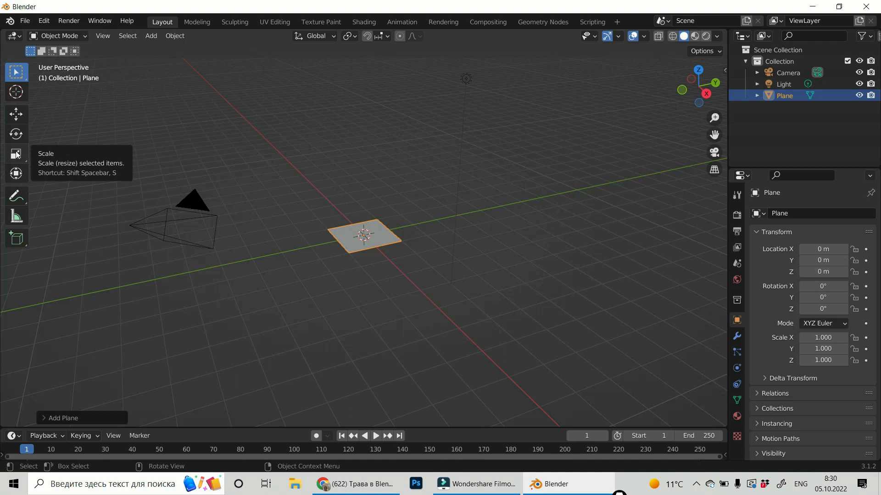
click(15, 154)
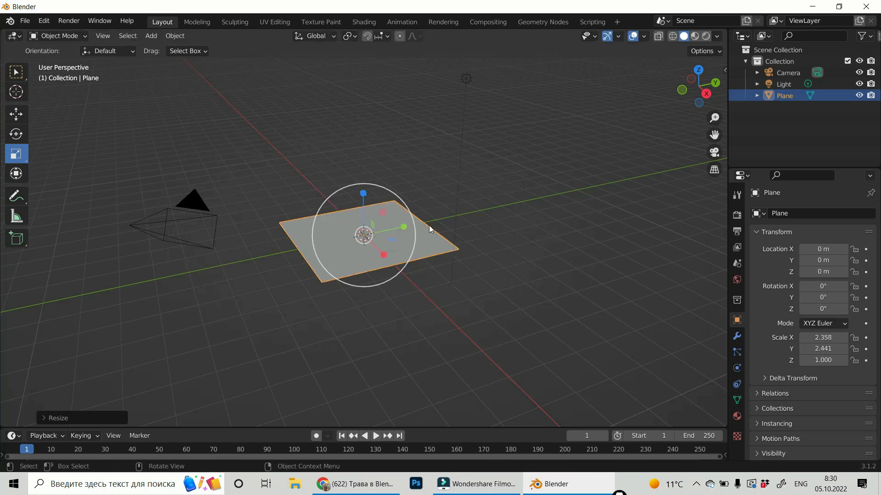
mouse_move(481, 291)
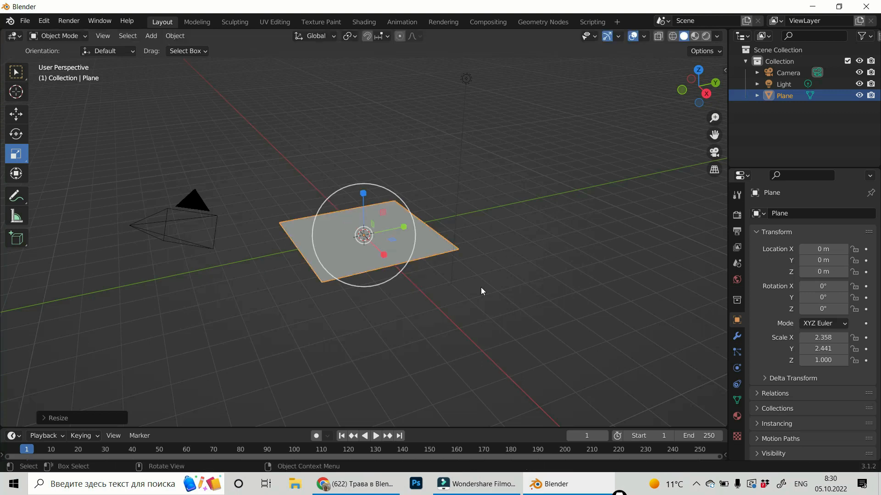
mouse_move(524, 187)
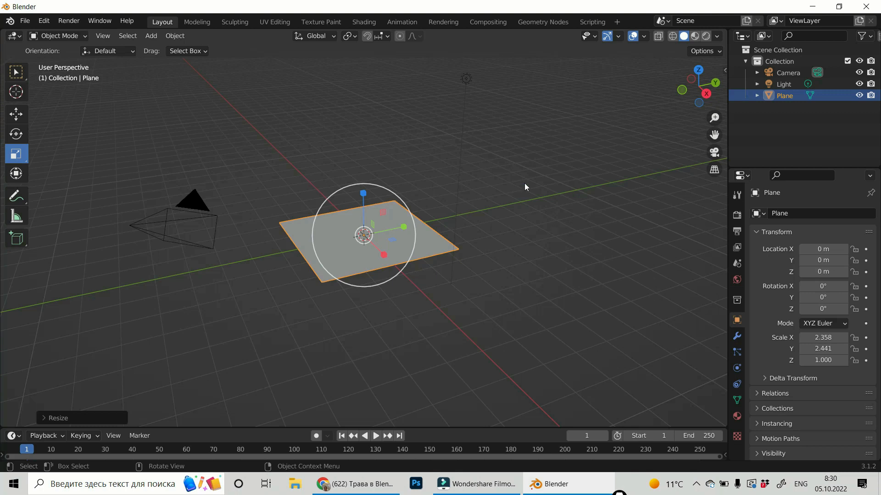
Step: Give the plane a Hair particle system with 30,000 strands, 0.39 m long
click(737, 352)
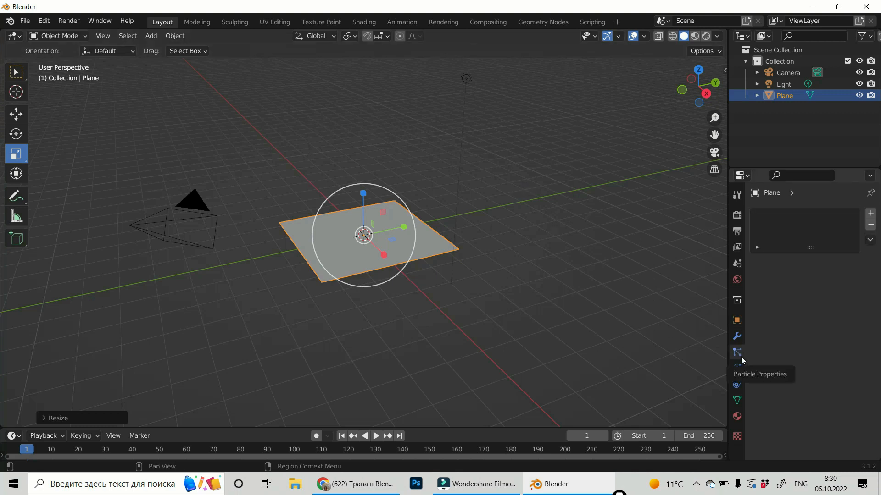
click(736, 352)
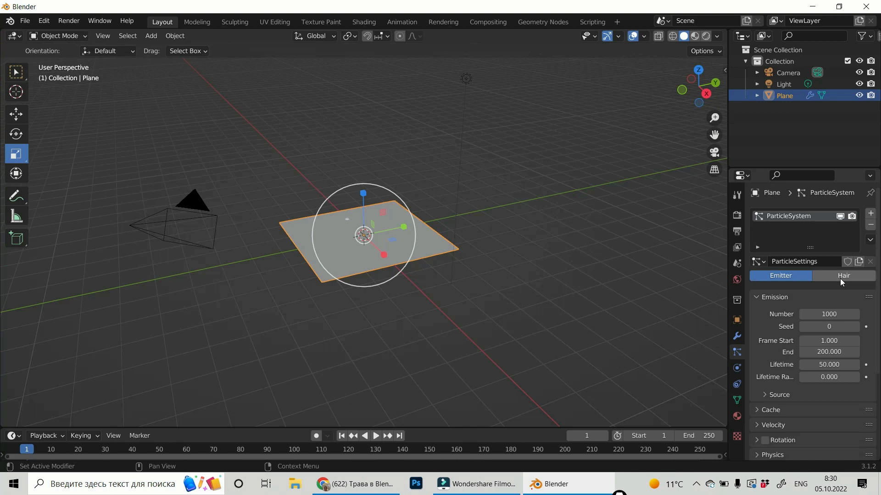
click(843, 276)
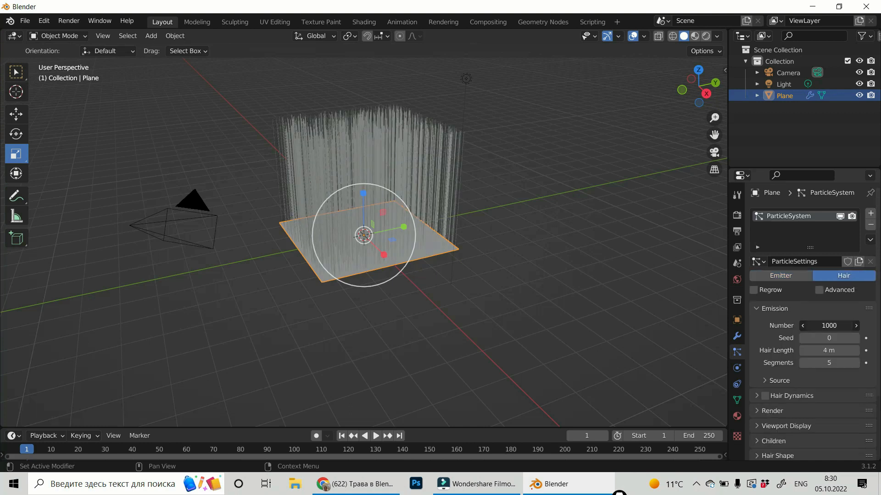
double_click(828, 326)
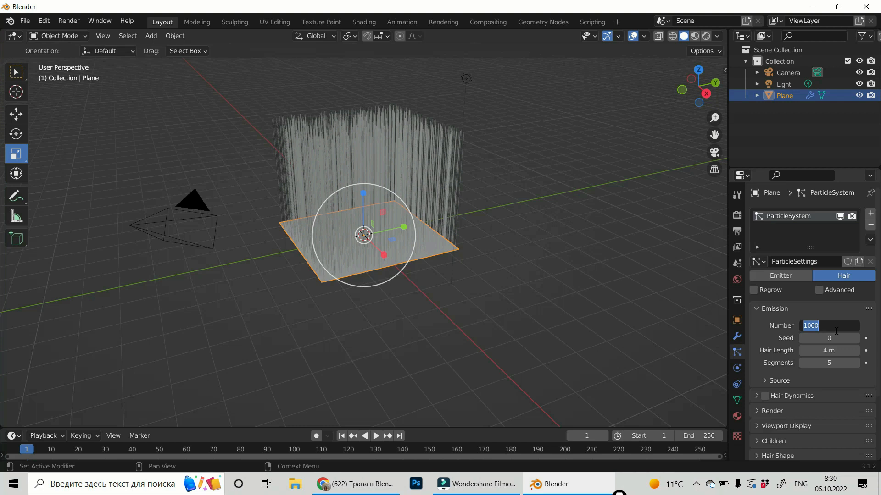
text(3000)
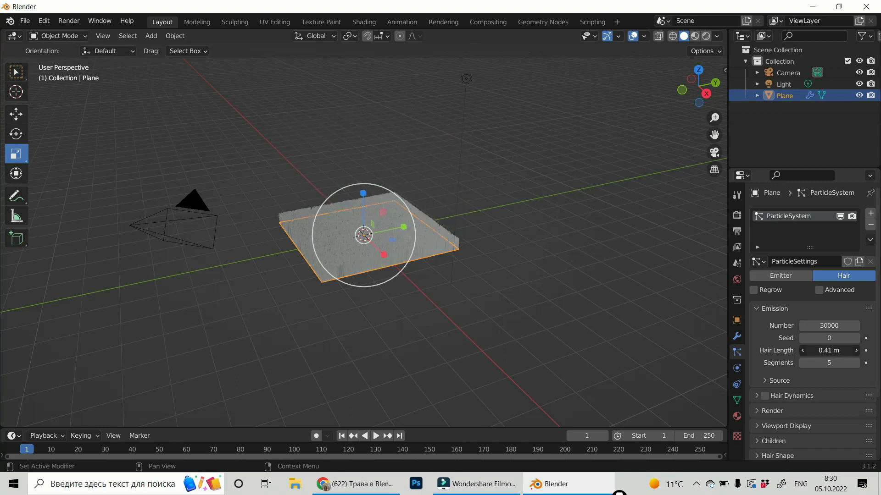
click(802, 350)
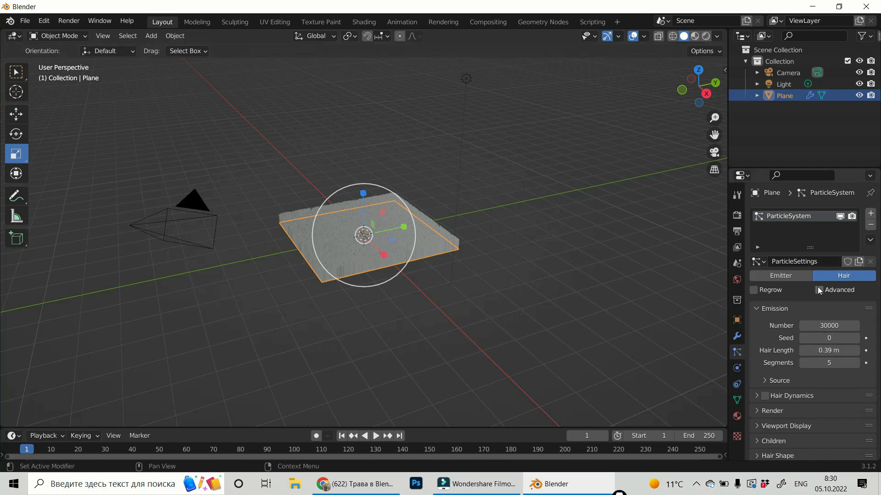
Step: Enable Advanced particle settings and scroll to Physics Forces to set Brownian to 0.3
click(819, 290)
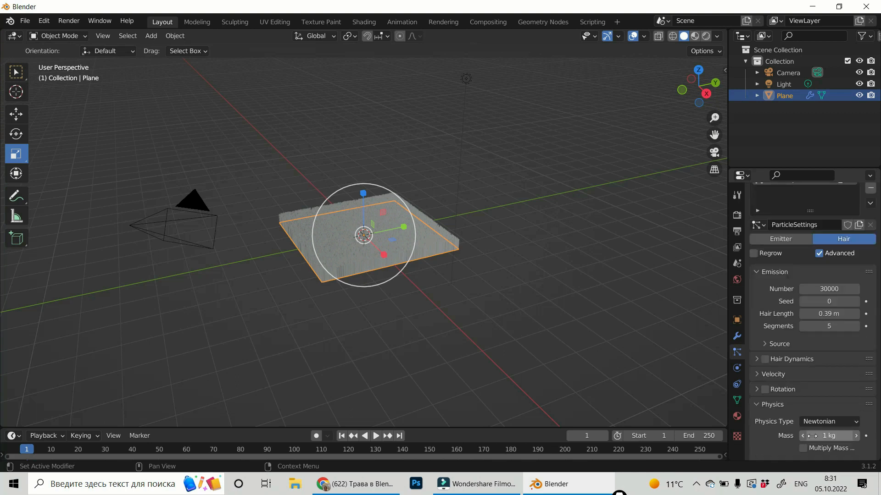
scroll(down, 3)
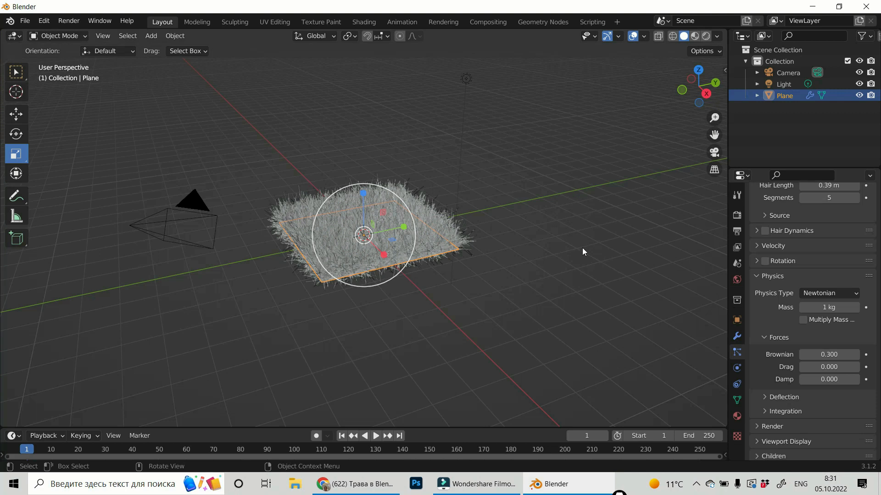
mouse_move(706, 36)
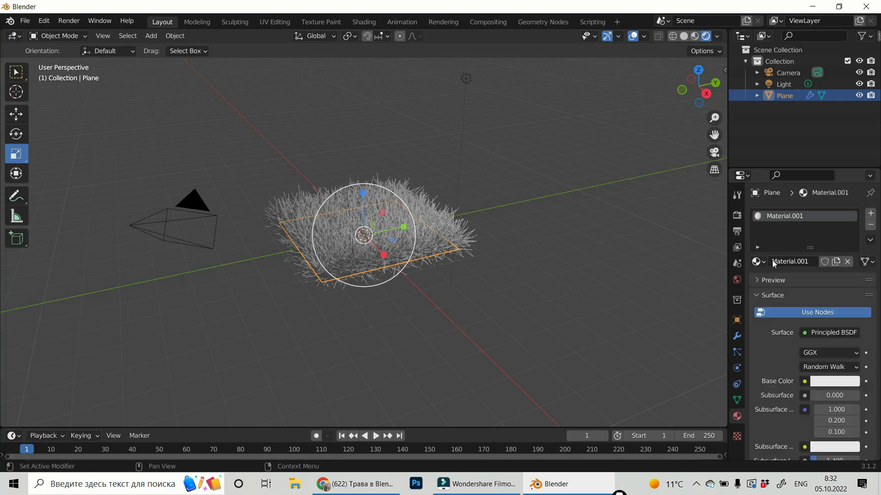
Step: Pick a bright green Base Color for the grass material on the colour wheel
click(833, 381)
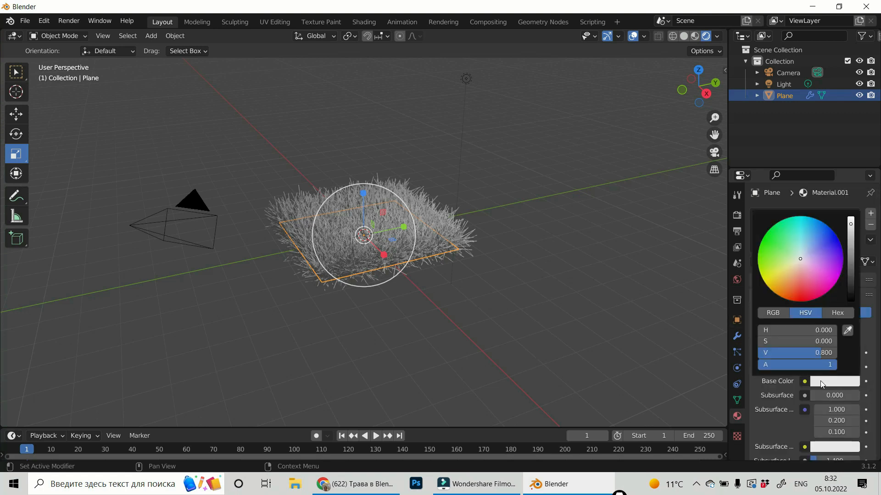
click(781, 236)
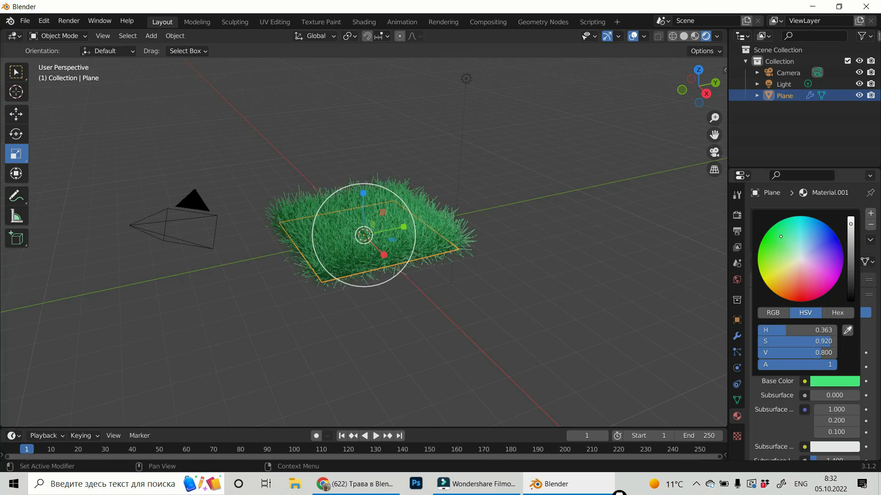
click(770, 249)
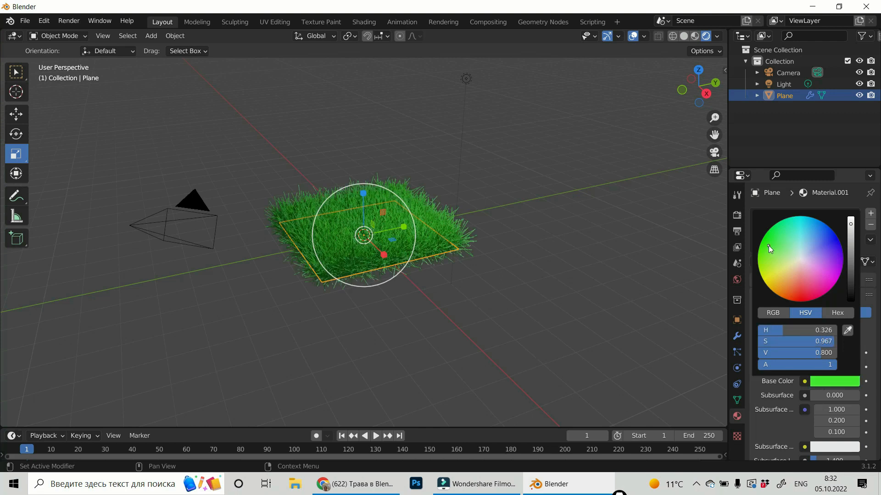
click(266, 378)
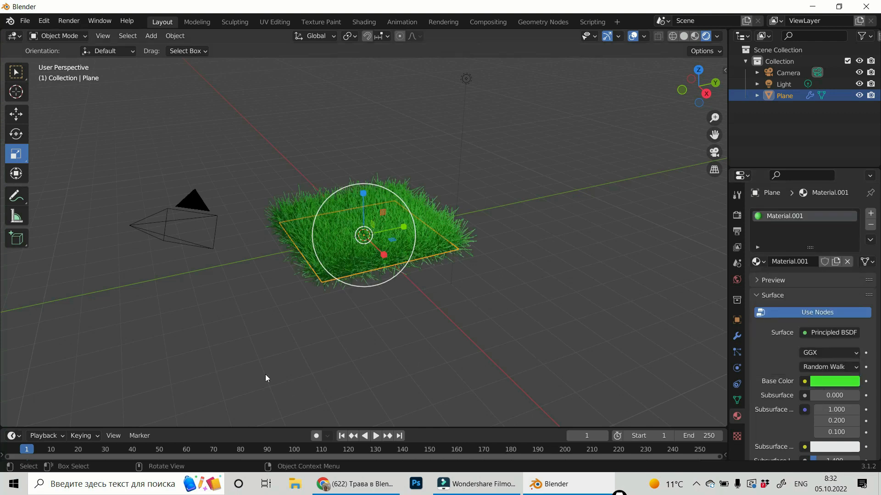
click(68, 21)
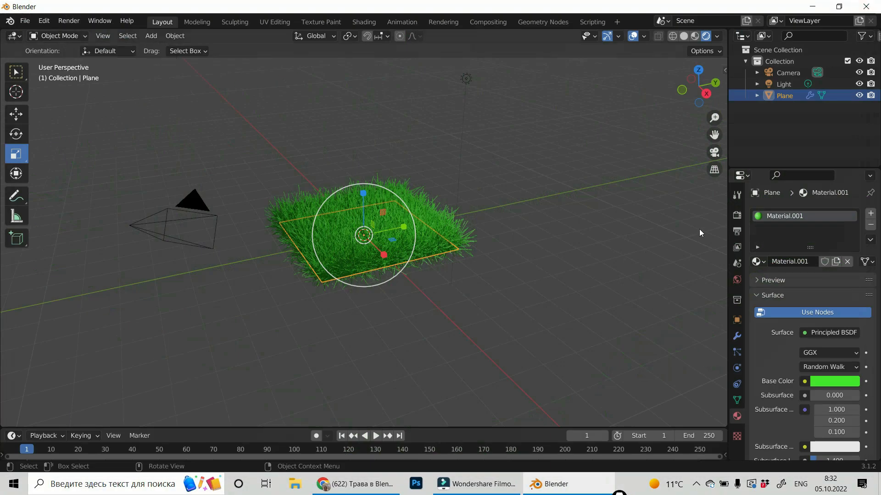
mouse_move(636, 375)
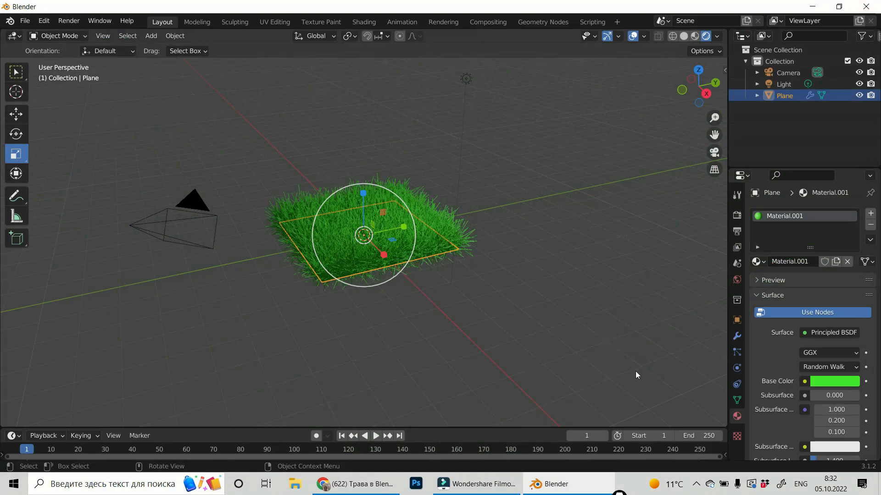
Step: Set the render engine to Cycles and render an image of the grass
click(837, 213)
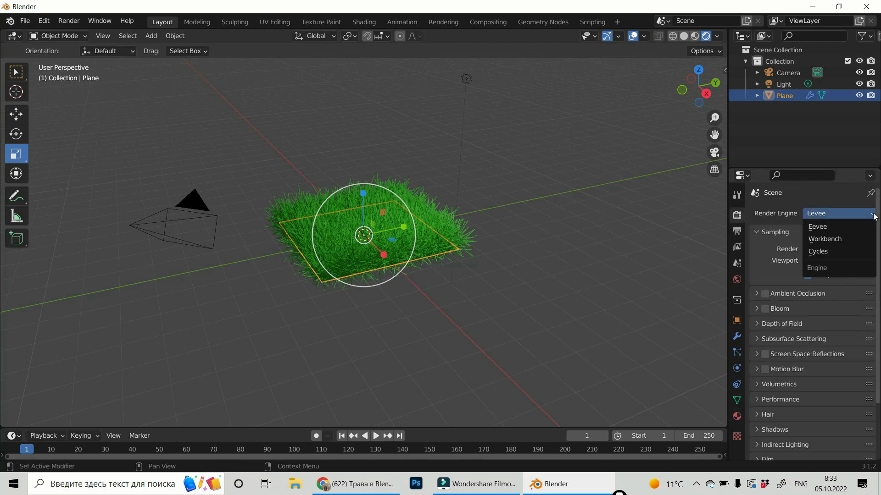
mouse_move(837, 252)
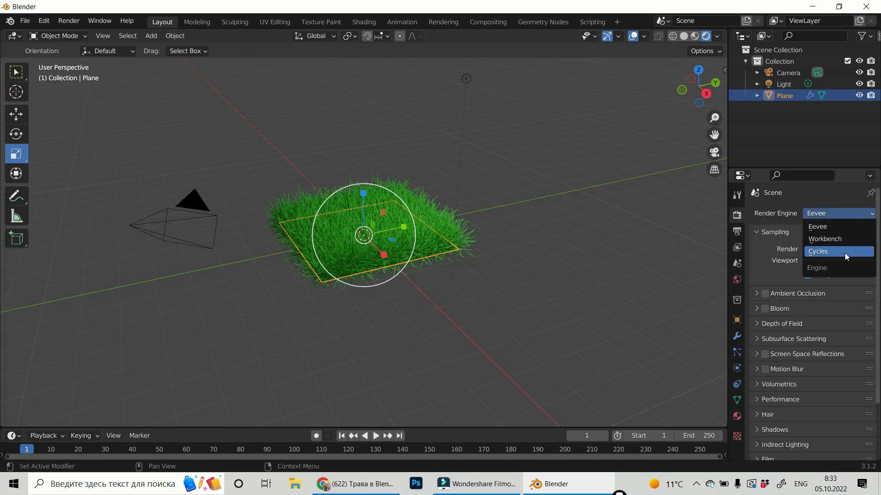
click(69, 21)
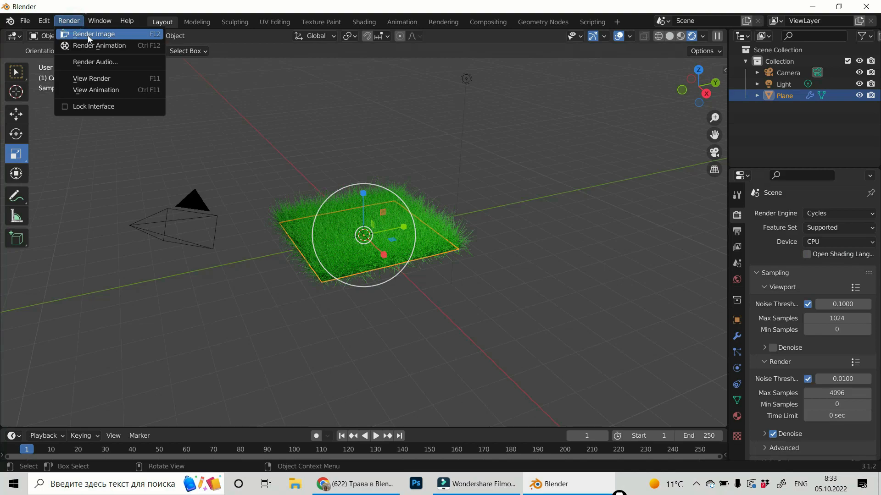
click(93, 34)
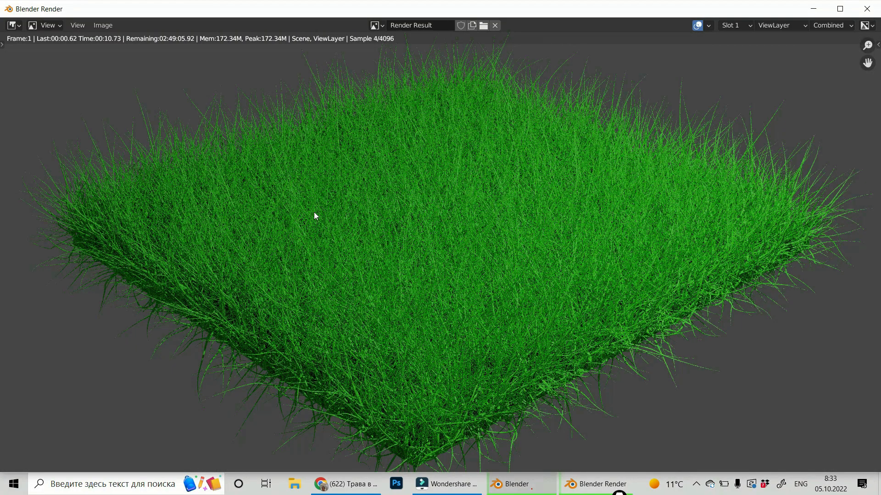